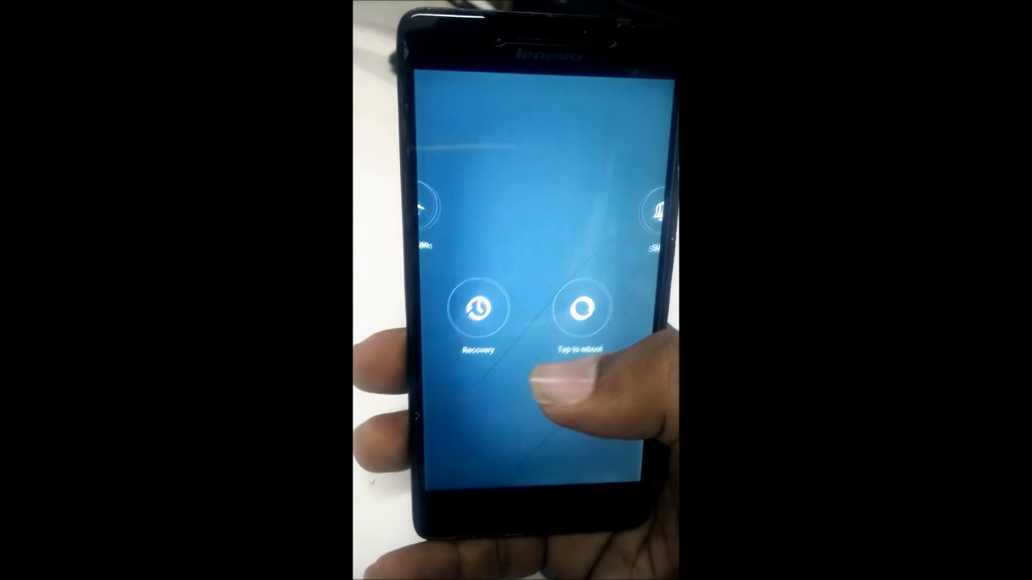
- Flash twrp-2.8.7.0-Kraft-A6000.img to the Recovery partition from recovery mode
left_click(579, 306)
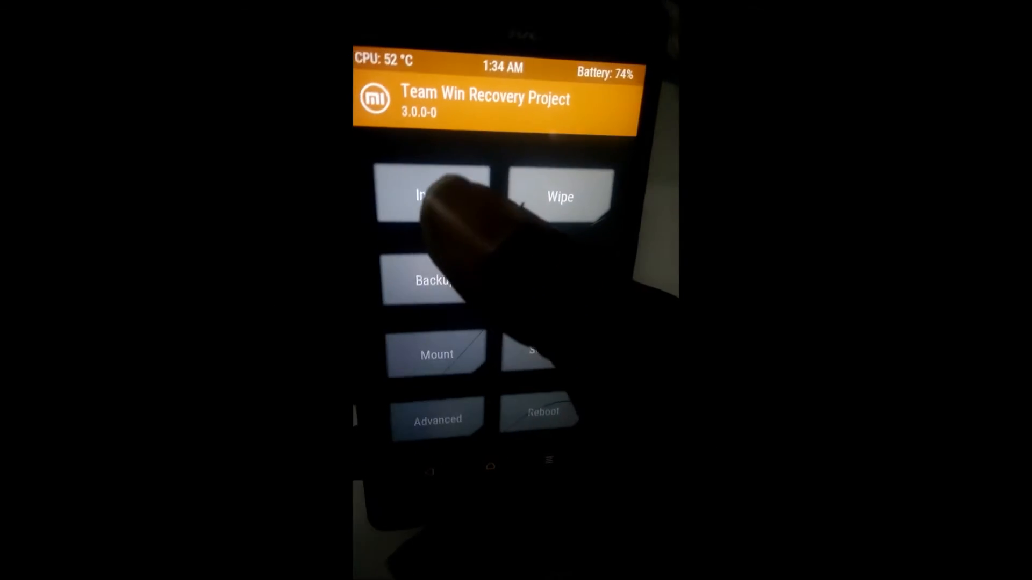
left_click(431, 194)
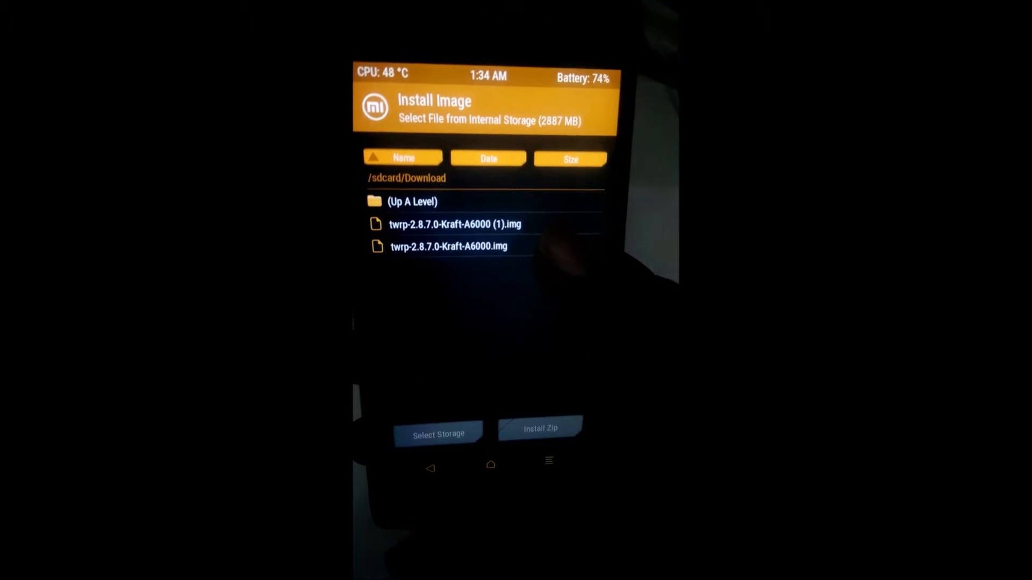
left_click(449, 246)
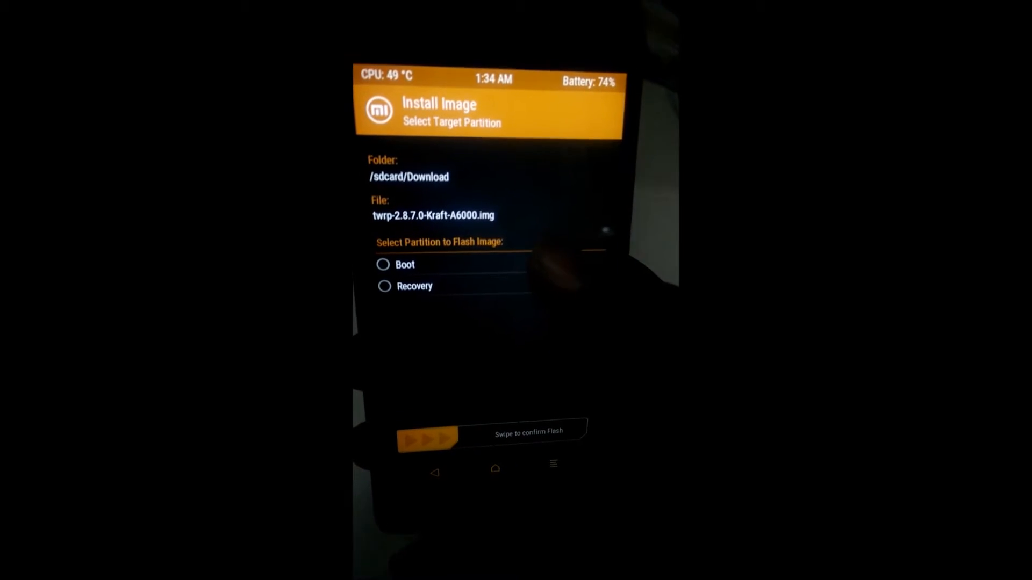
left_click(384, 286)
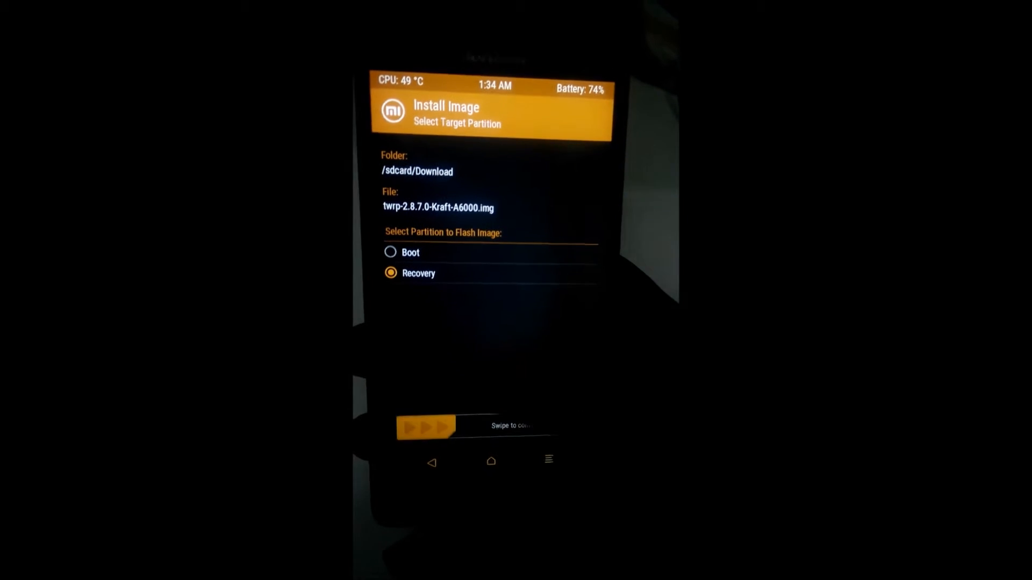
left_click_drag(424, 425, 573, 426)
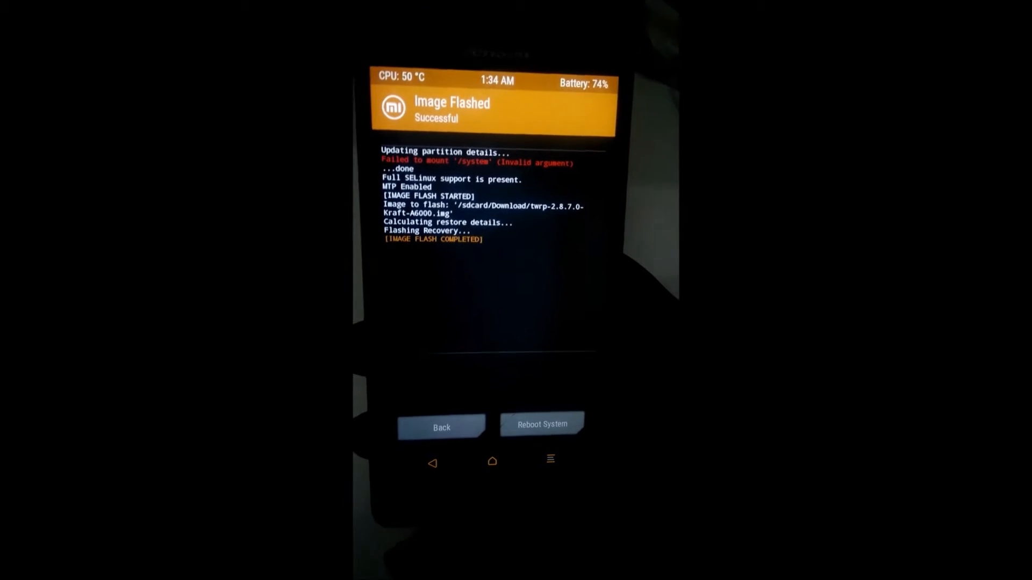
- Reboot the phone after flashing, confirming despite no OS installed
left_click(541, 424)
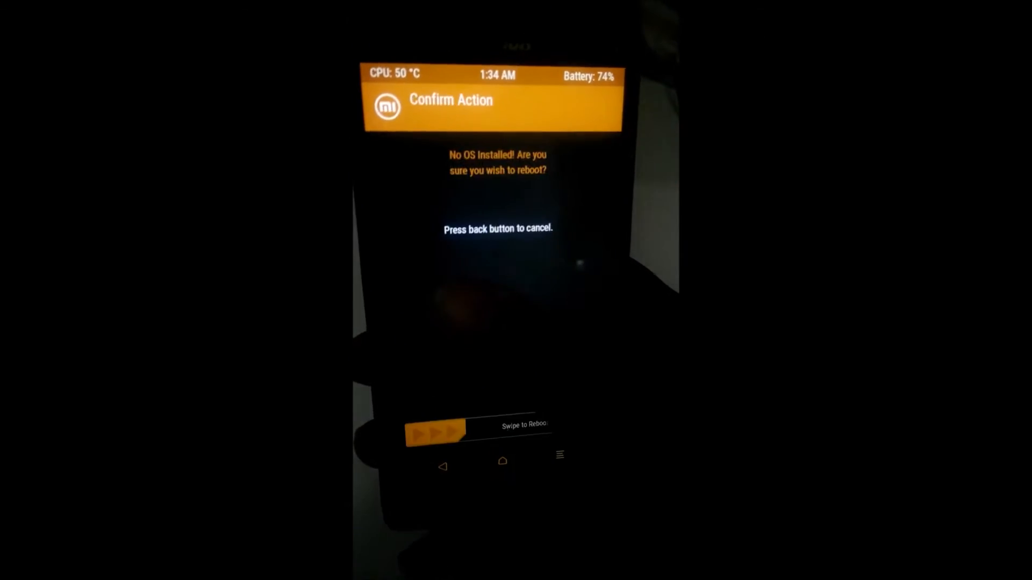
left_click_drag(434, 428, 540, 427)
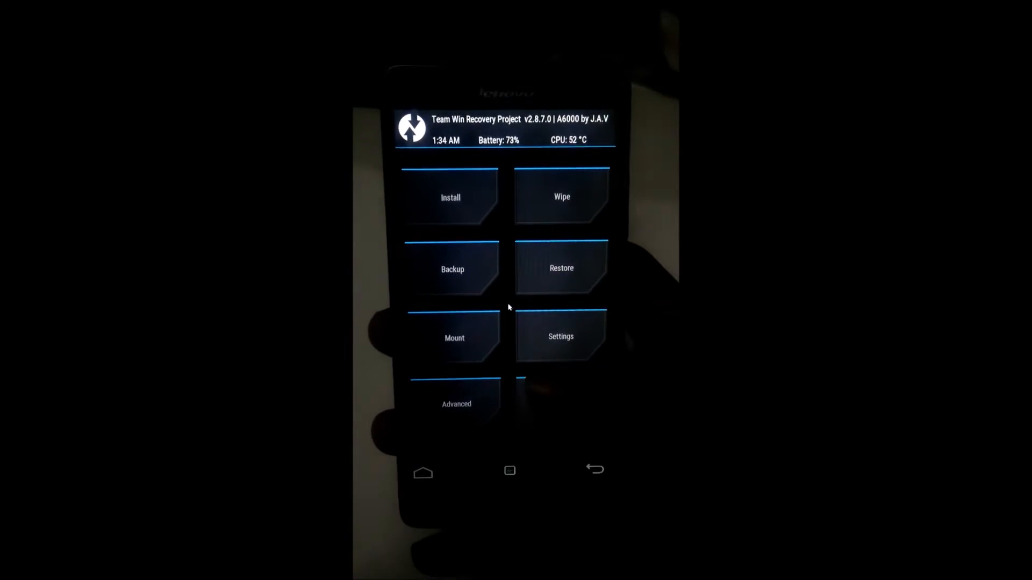
- Bring up the Select Zip to Install browser on internal storage
left_click(561, 196)
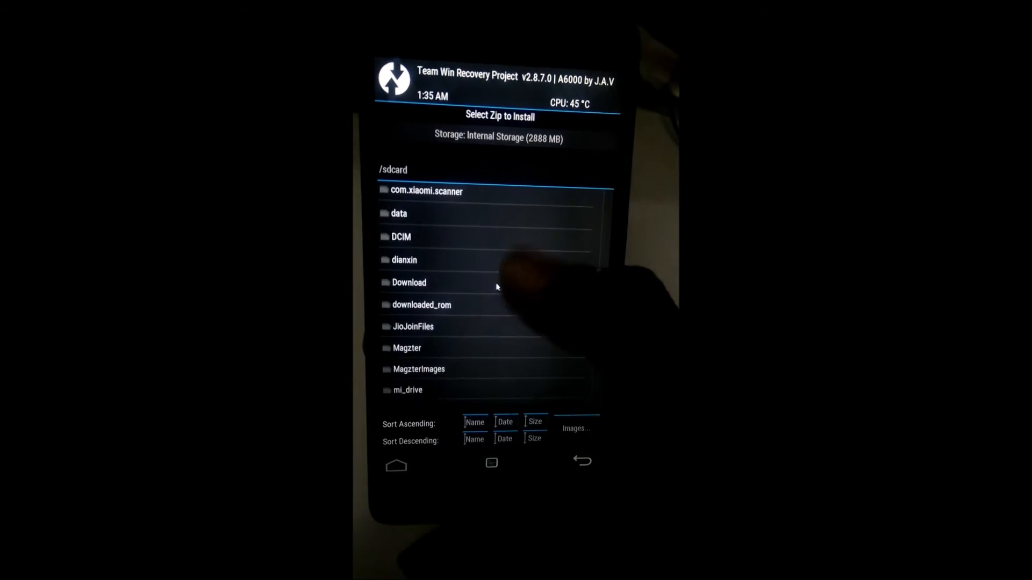
- Scroll the storage folders toward /sdcard/TWRP to find resurection remix 560_fix.zip
scroll("down", 3)
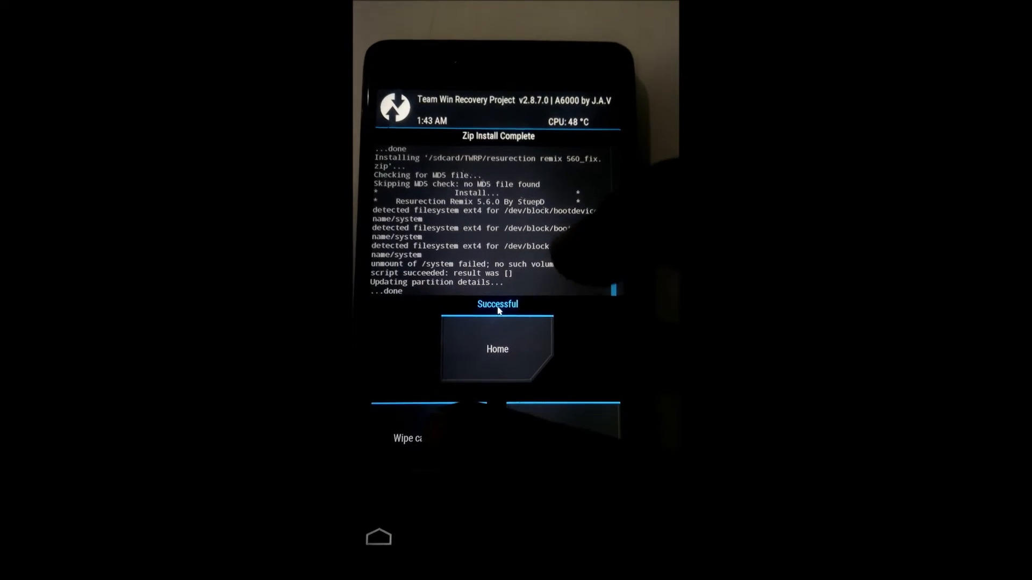
- Wipe the cache and Dalvik cache after the ROM install
left_click(406, 437)
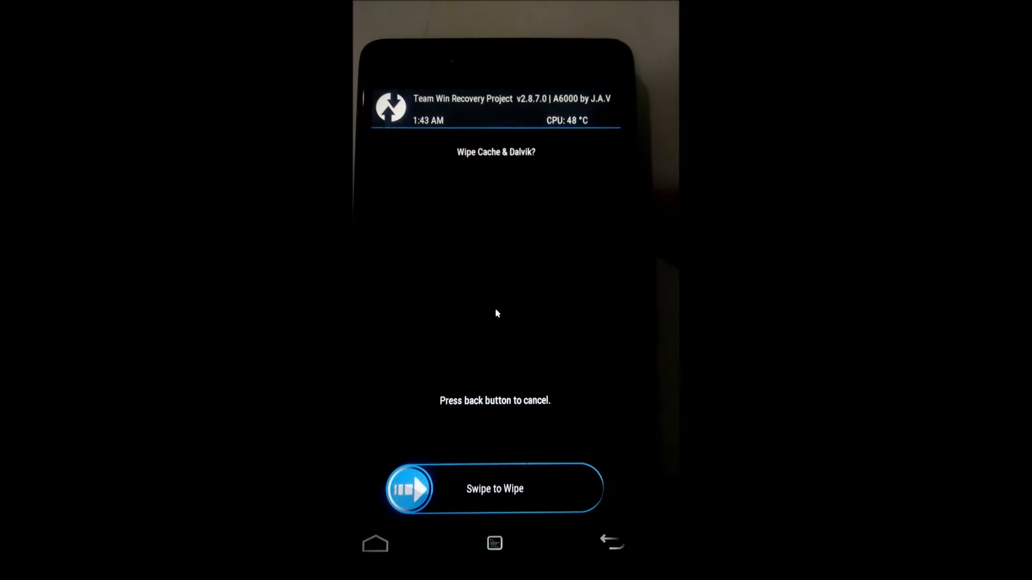
left_click_drag(409, 489, 580, 489)
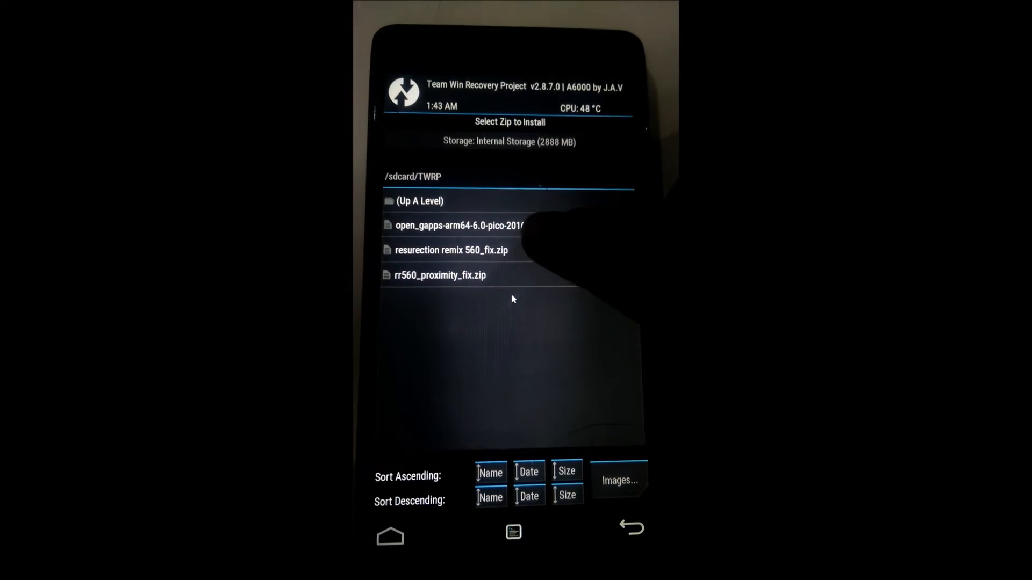
- Flash the open_gapps-arm64-6.0-pico package
left_click(459, 225)
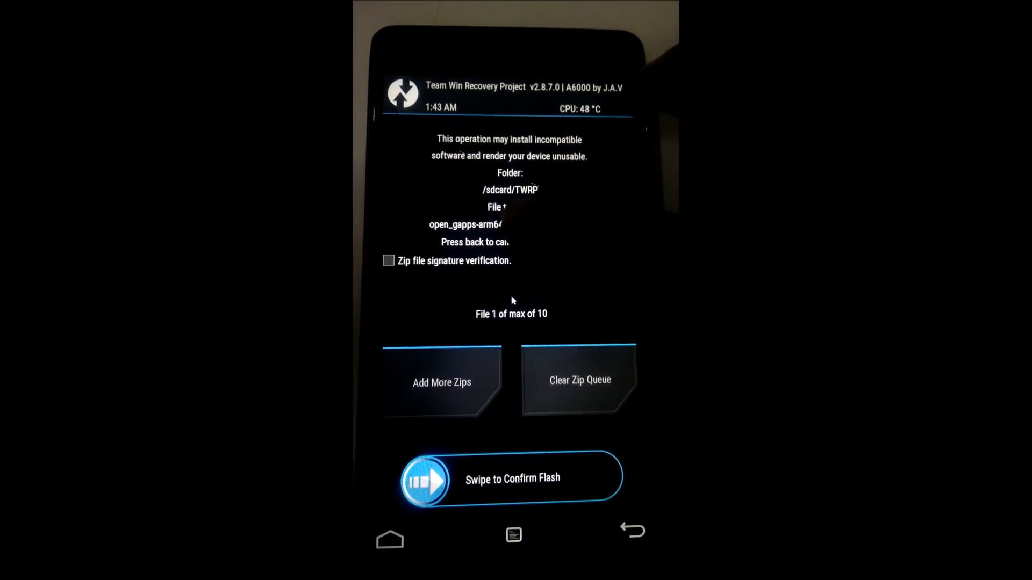
left_click_drag(424, 478, 599, 478)
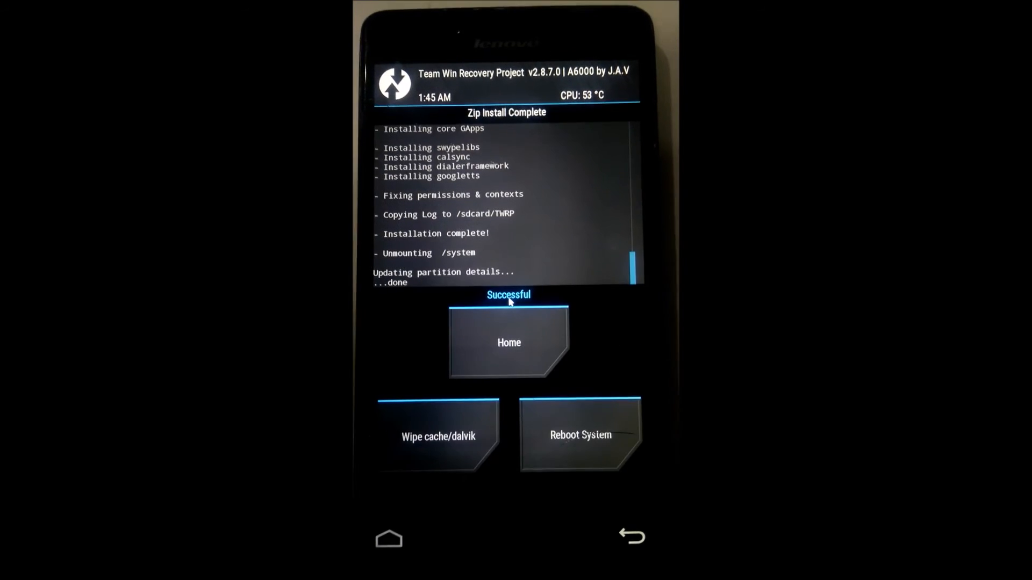
- Flash rr560_proximity_fix.zip and reboot into the newly installed system
left_click(438, 435)
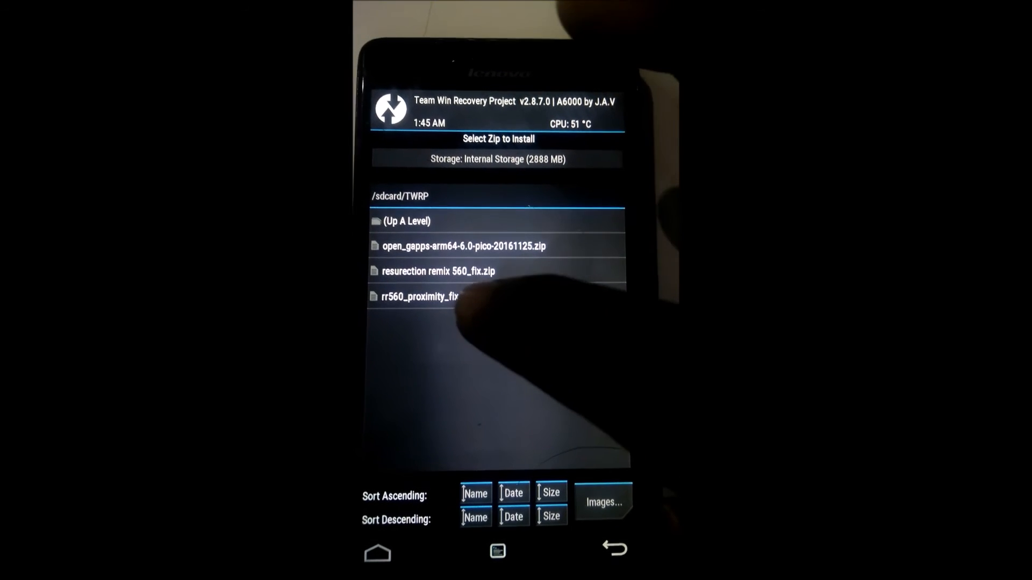
left_click(434, 296)
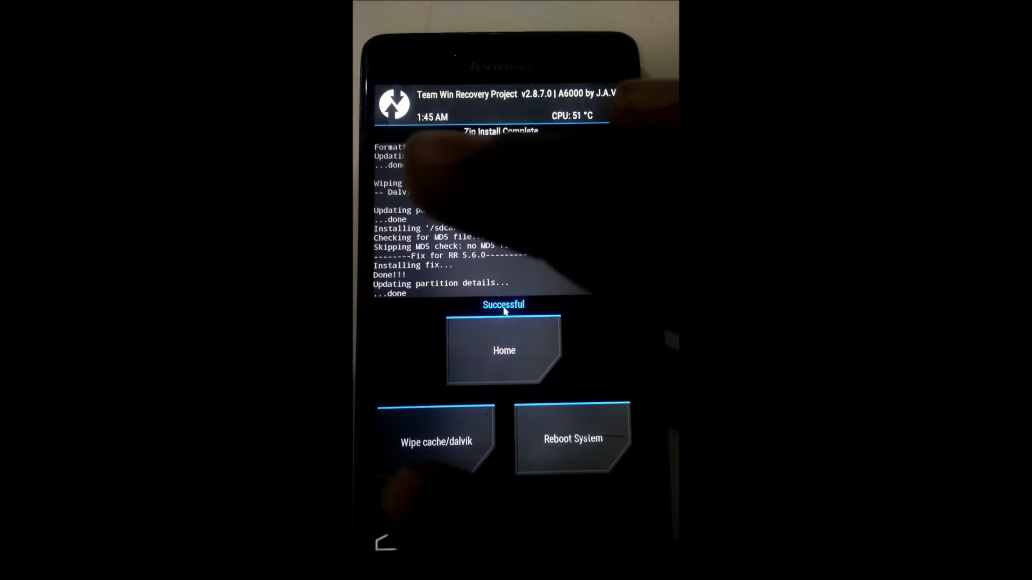
left_click(436, 441)
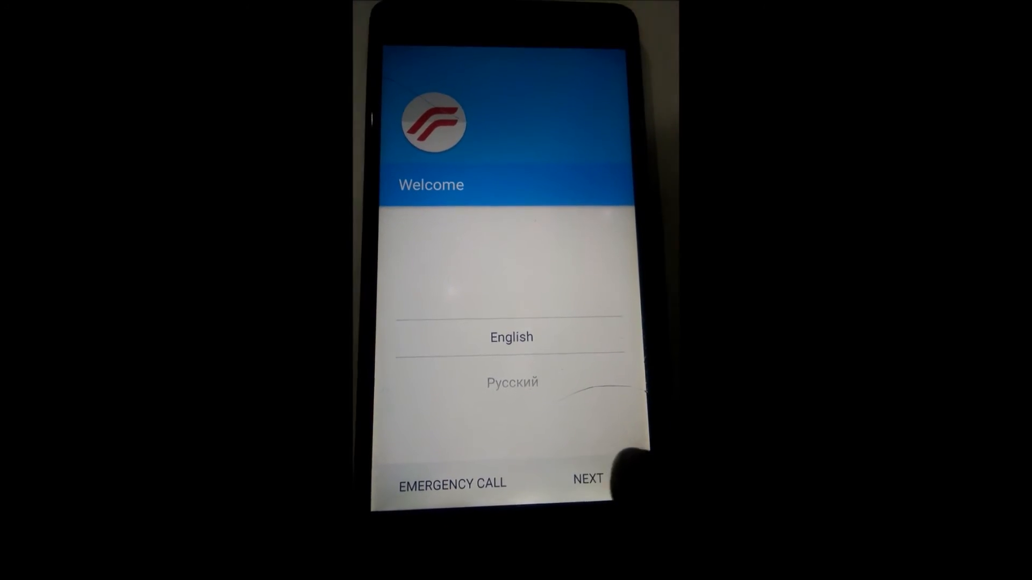
- Continue setup in English on the connected Wi-Fi and submit the Google account
left_click(587, 479)
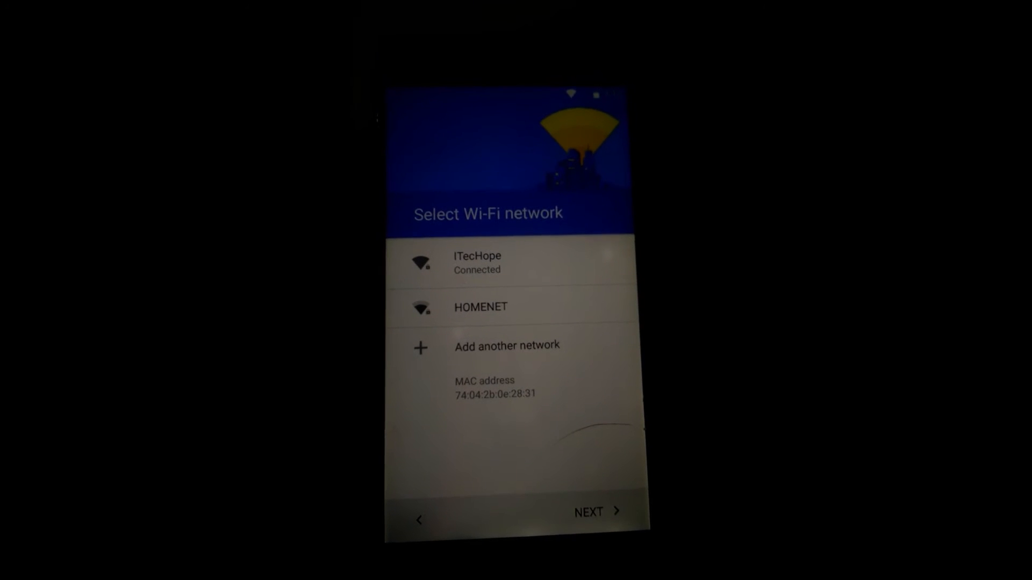
left_click(588, 512)
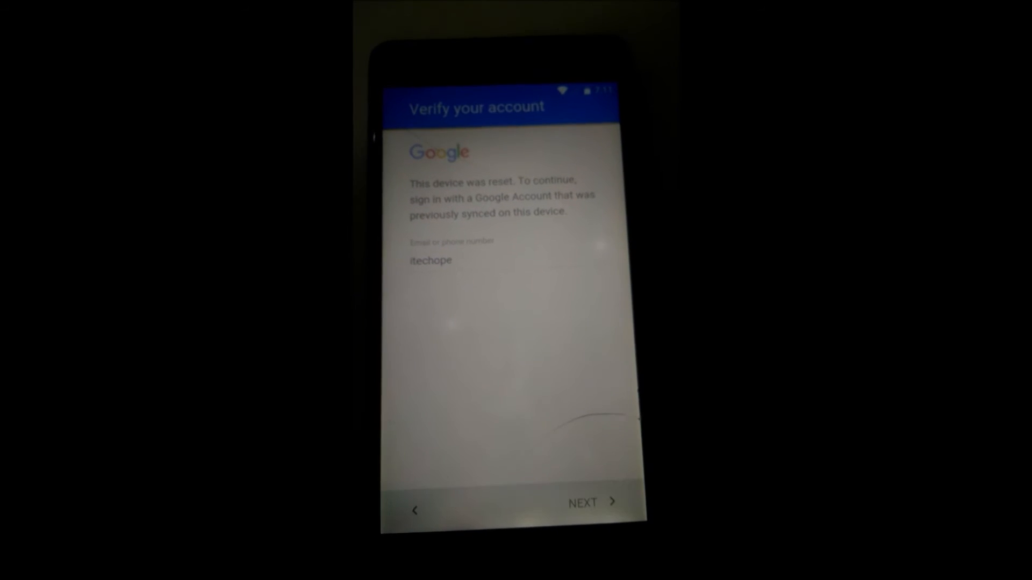
left_click(582, 502)
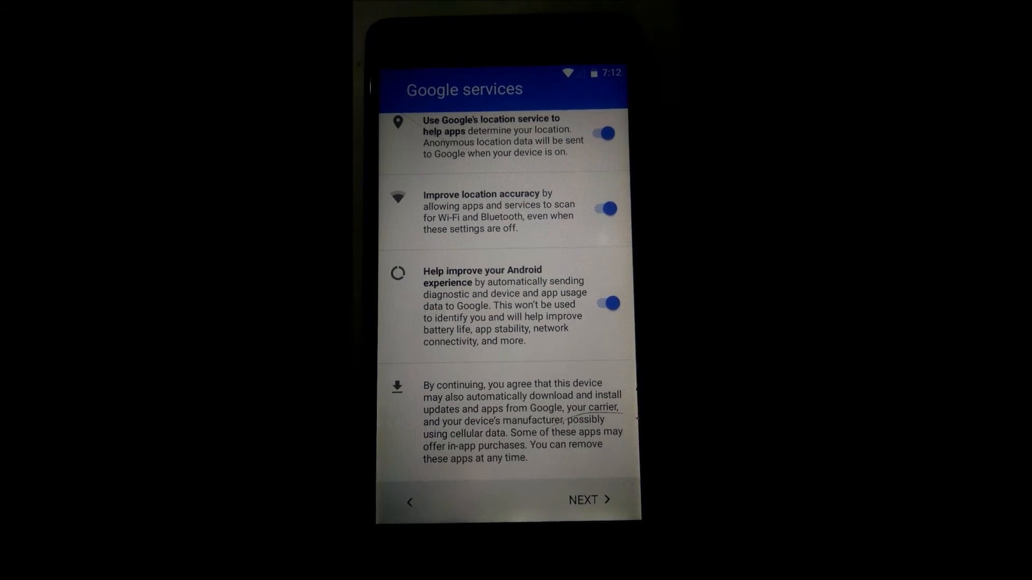
- Accept Google services and finish setup choosing No thanks for payment info
left_click(588, 500)
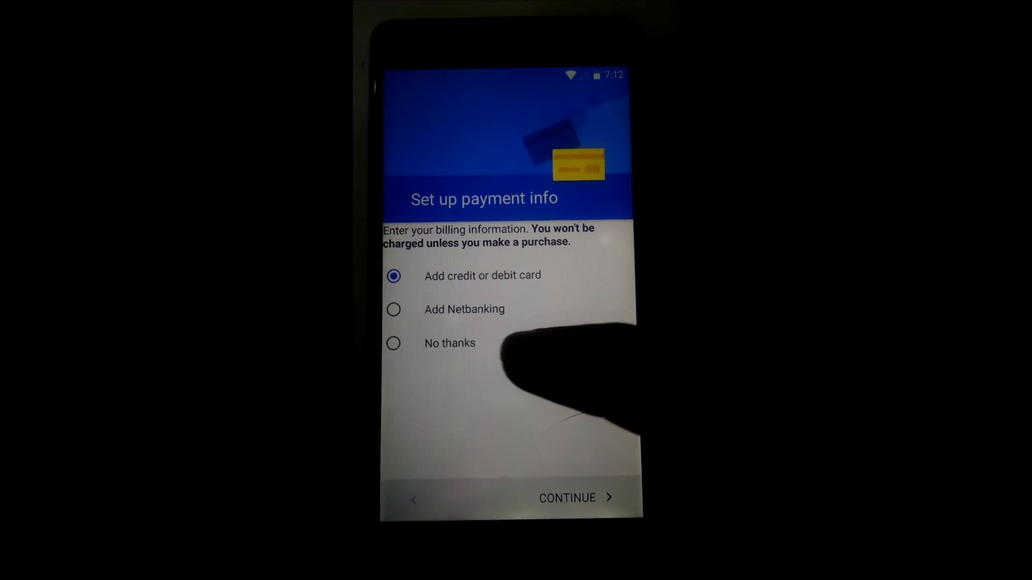
left_click(394, 343)
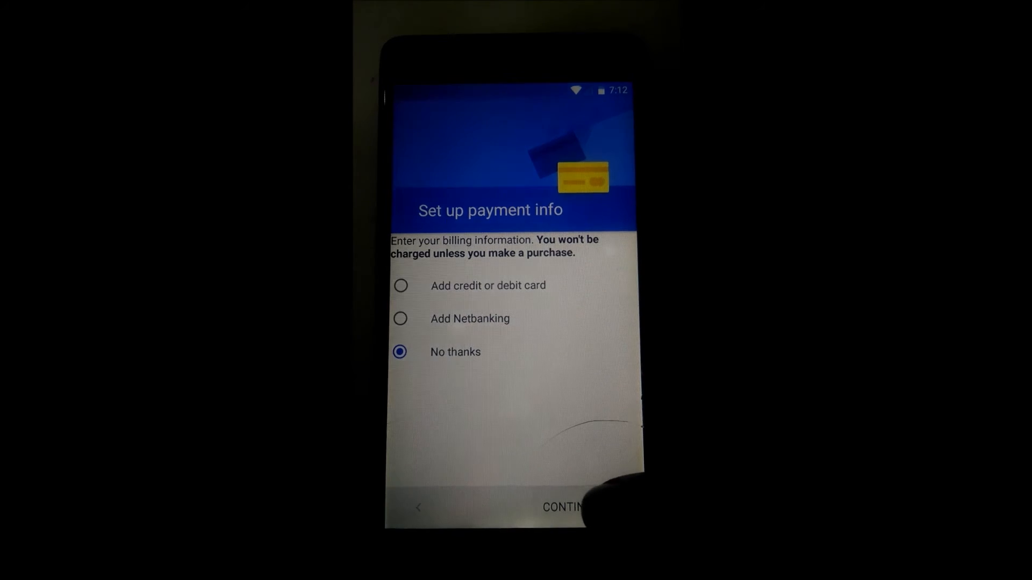
left_click(560, 507)
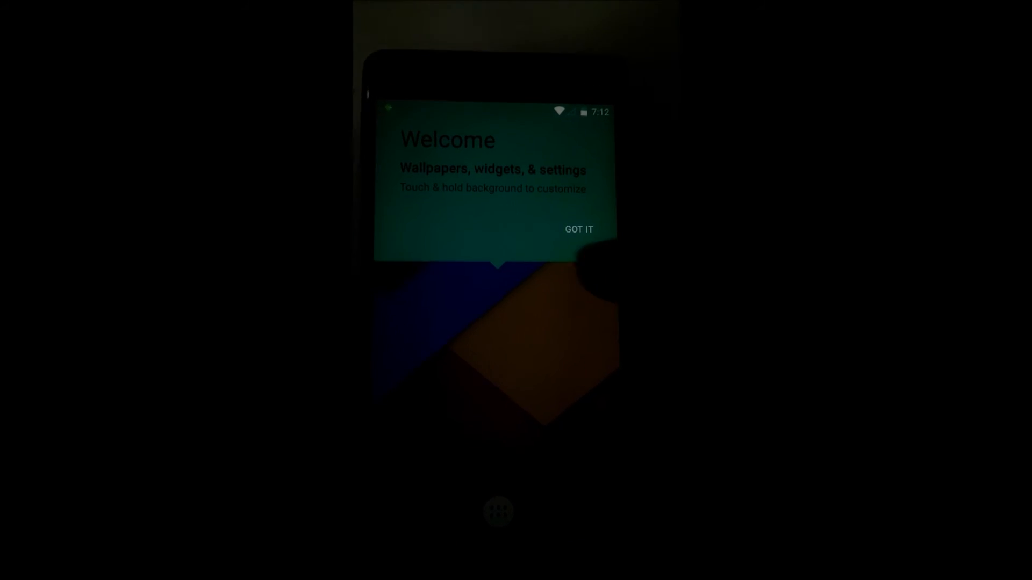
- Dismiss the GOT IT welcome card and scroll through the app drawer
left_click(577, 229)
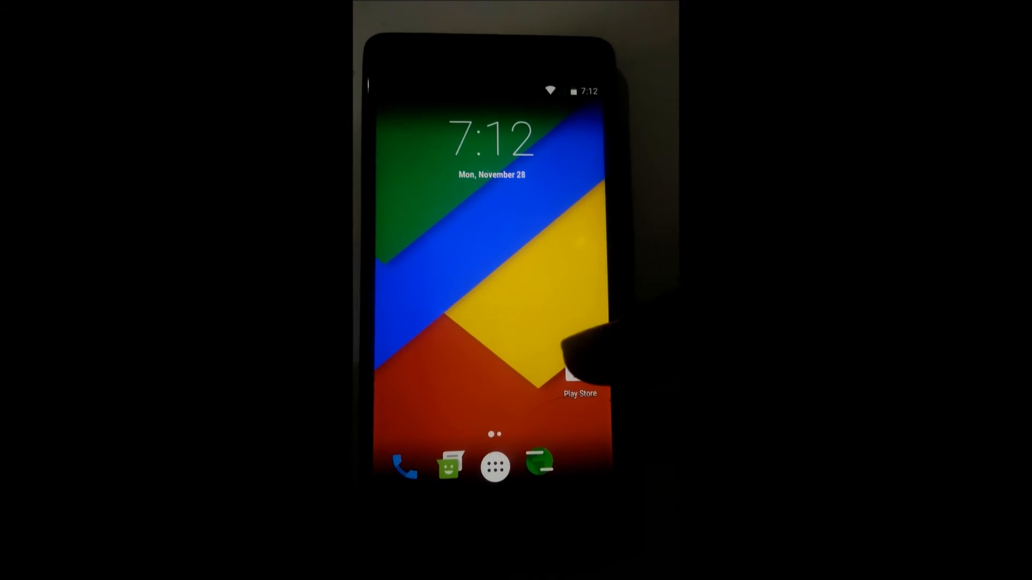
left_click(493, 466)
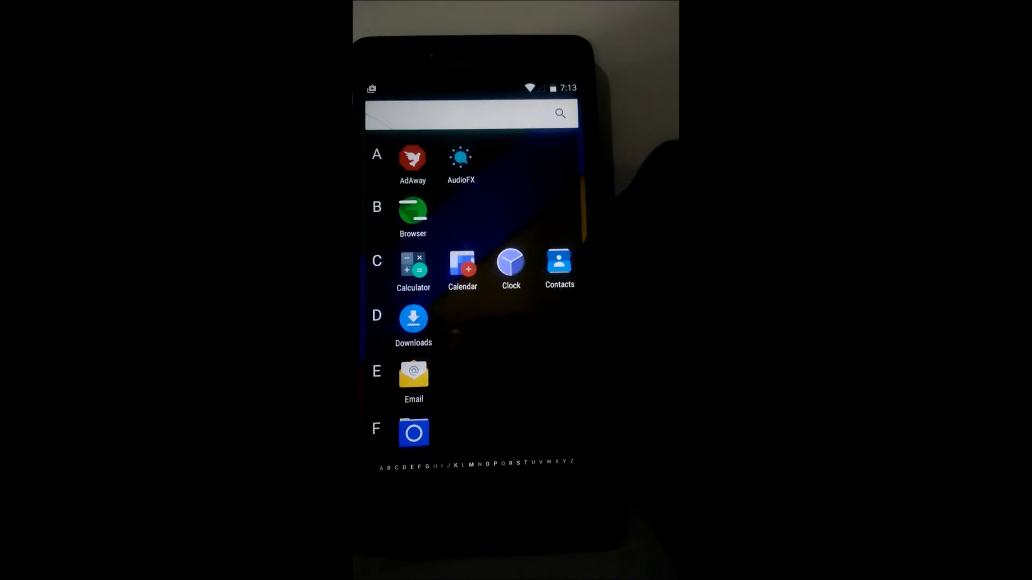
scroll("down", 3)
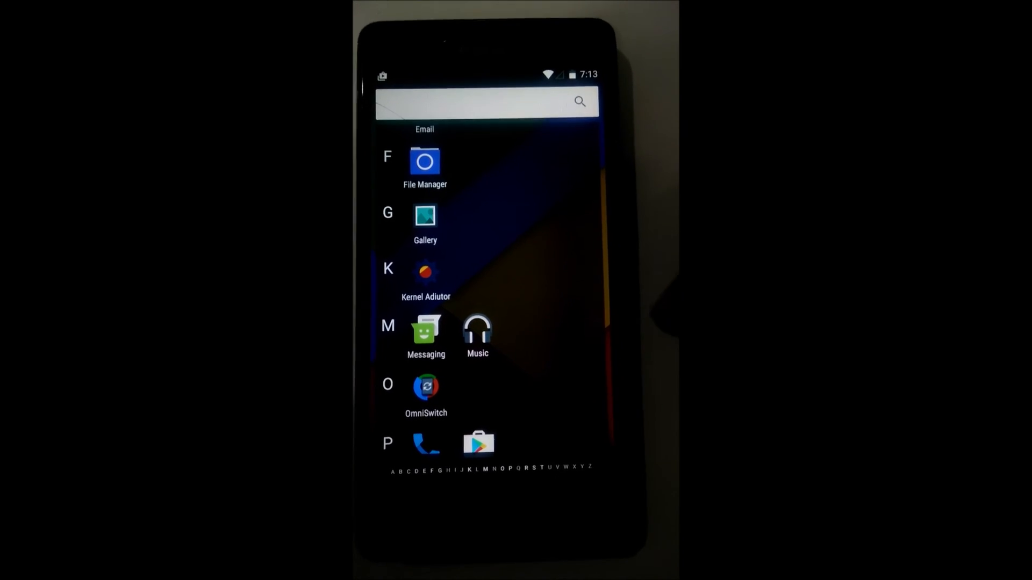
scroll("down", 3)
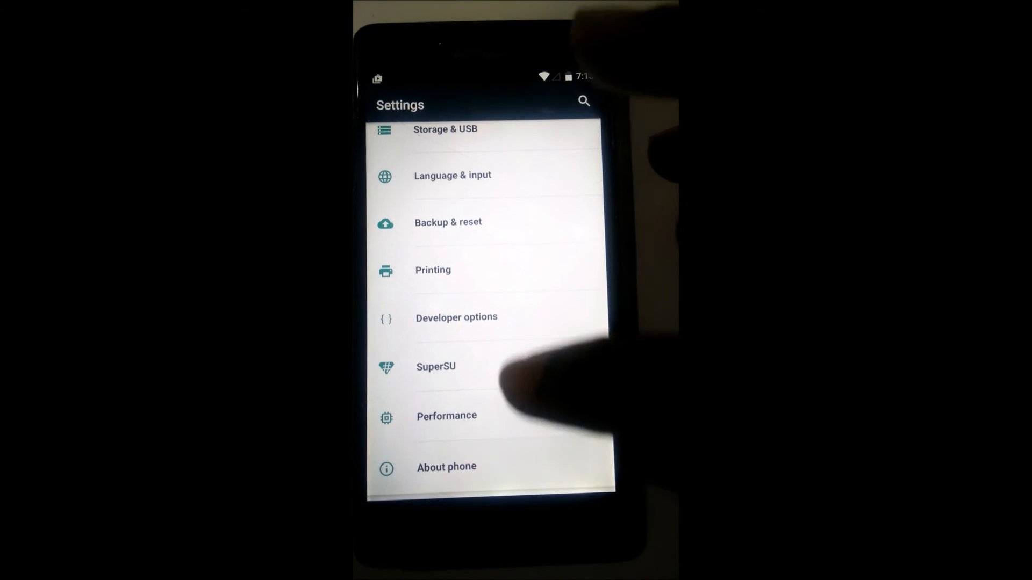
- View About phone confirming Android 6.0.1, then return and scroll the Settings list
left_click(446, 467)
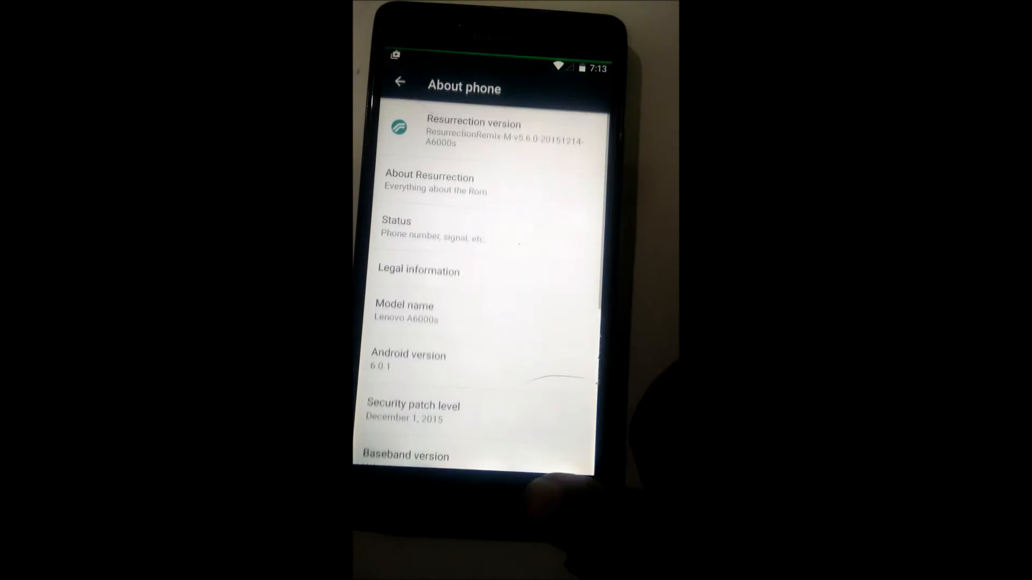
left_click(400, 80)
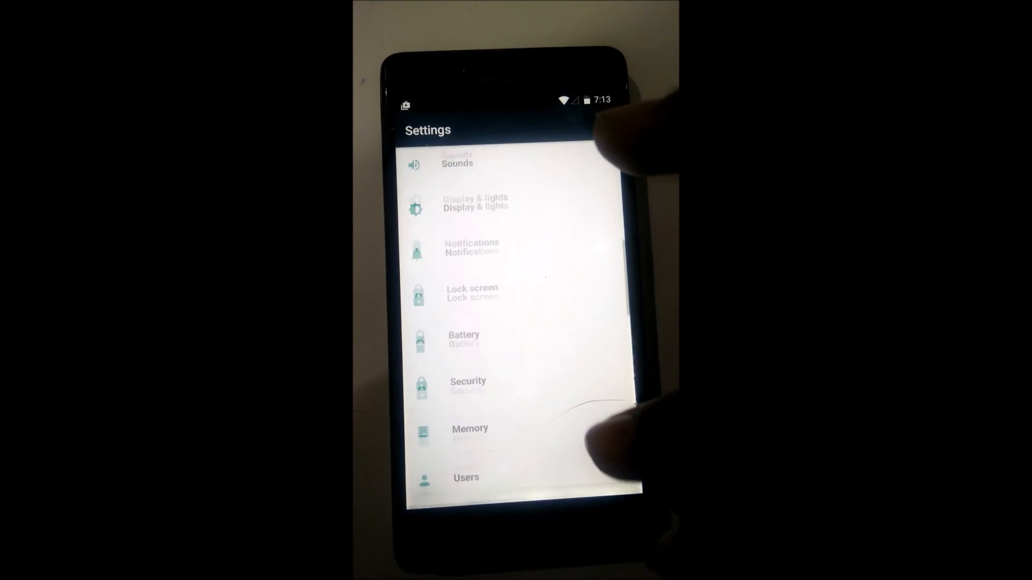
scroll("down", 3)
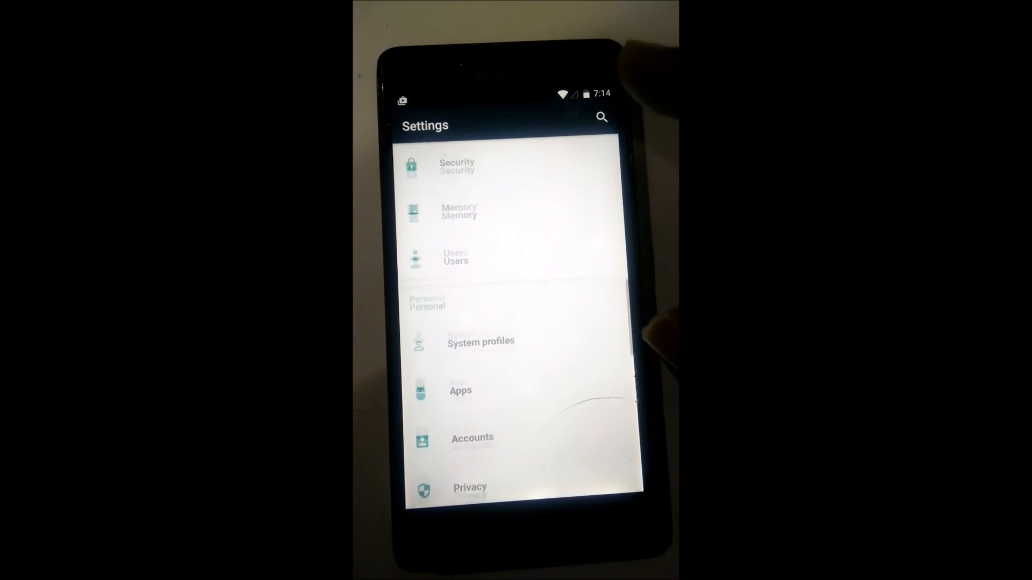
scroll("down", 3)
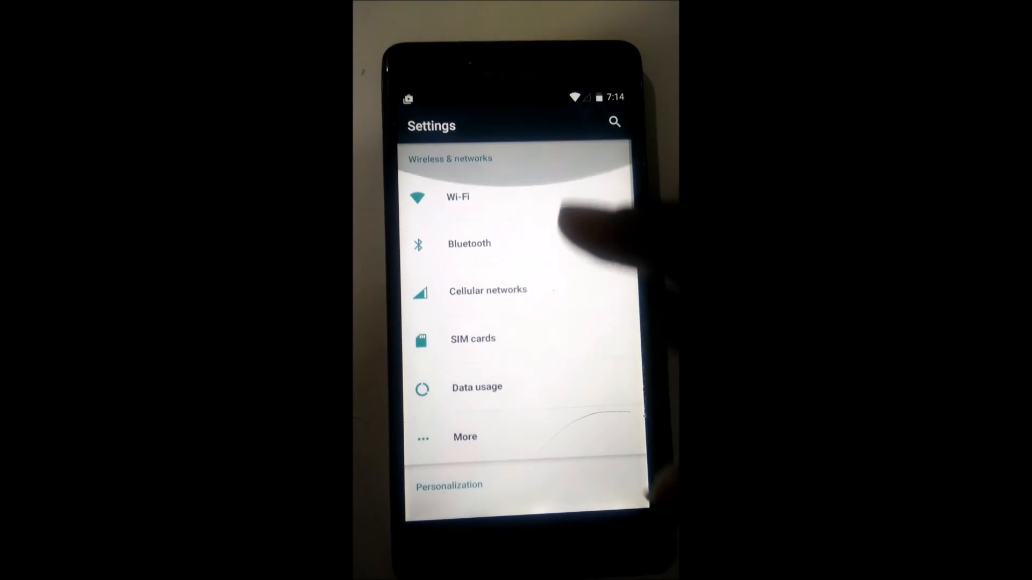